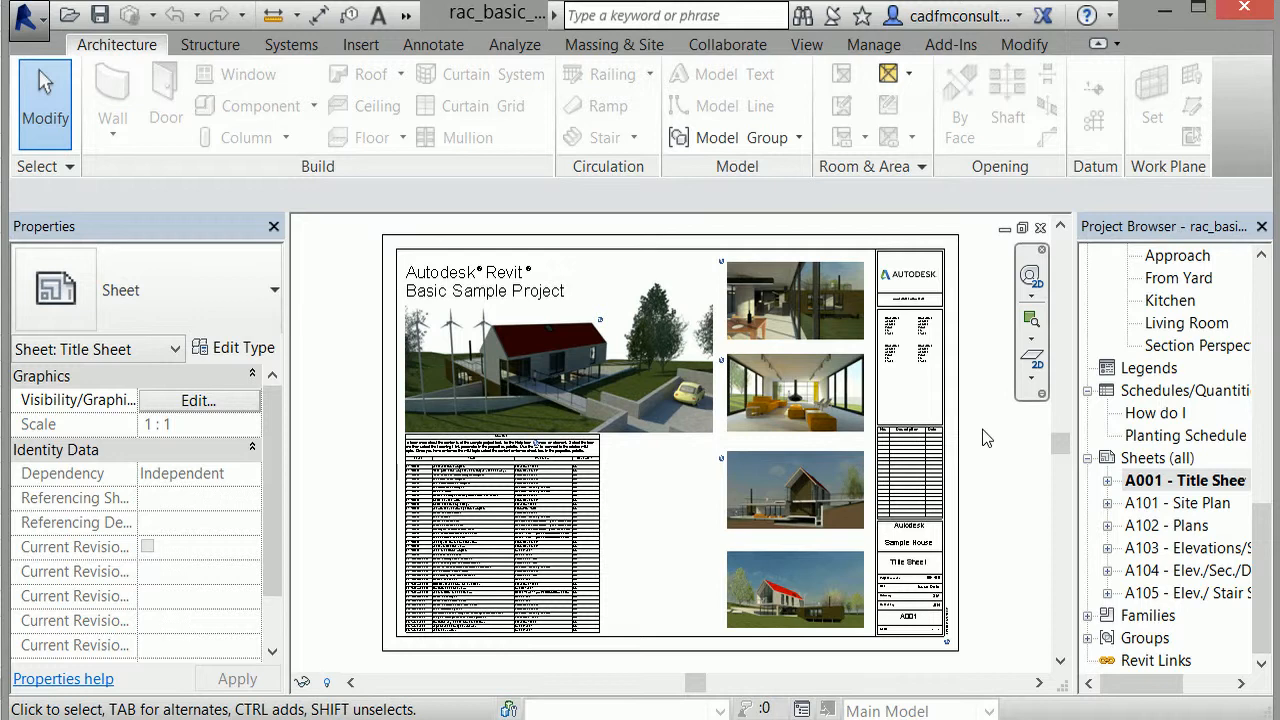
{"action": "mouse_move", "coordinate": [1148, 475]}
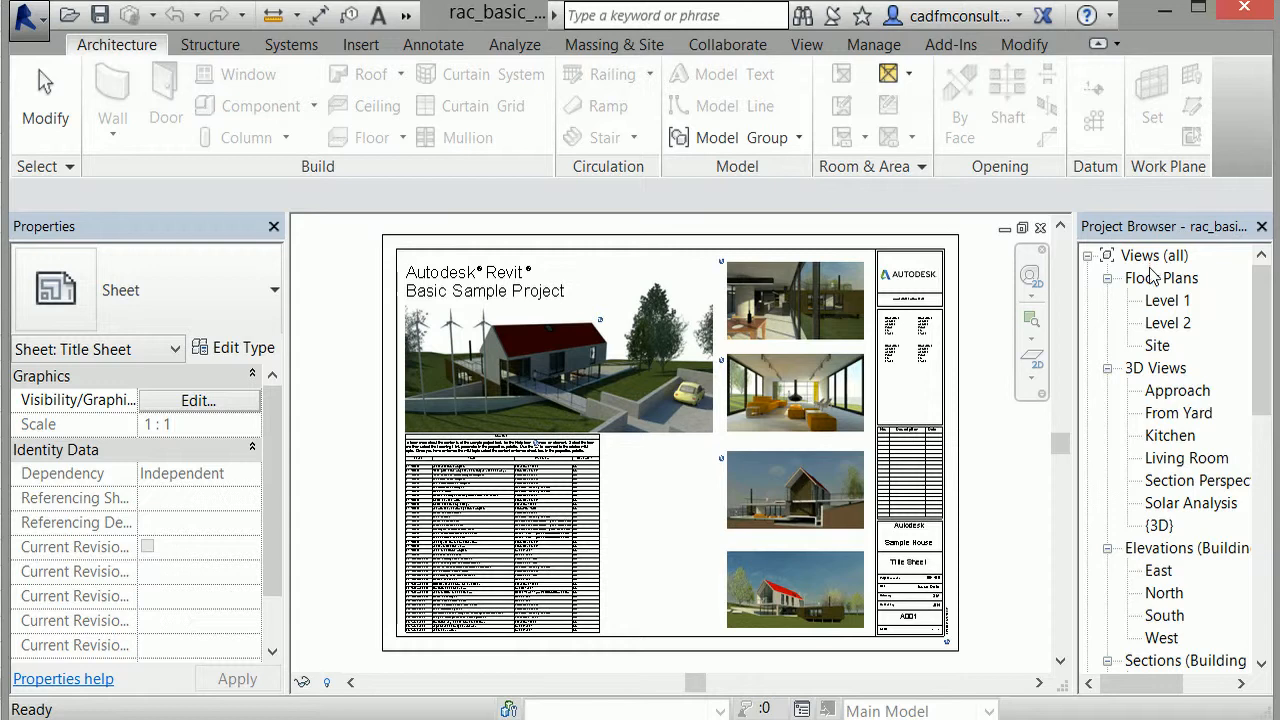
Open the Level 1 floor plan, then the Site plan with terrain and trees
{"action": "left_click", "coordinate": [1161, 278]}
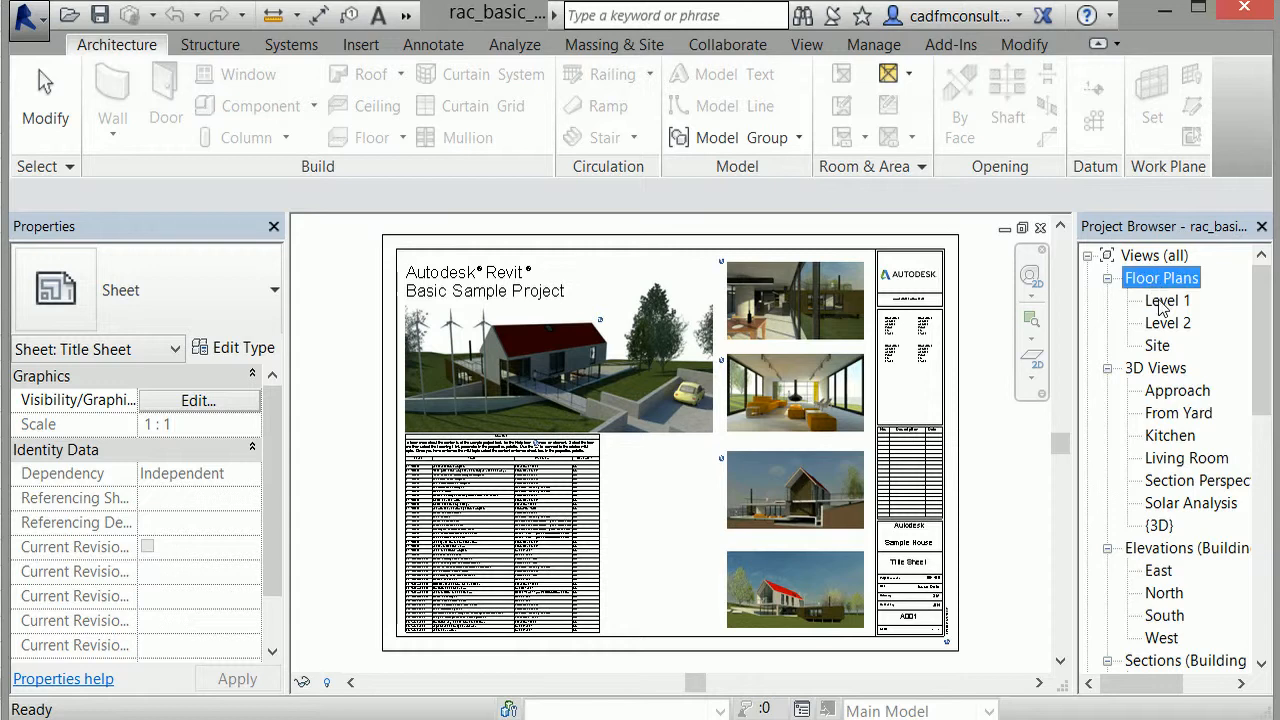
{"action": "double_click", "coordinate": [1168, 300]}
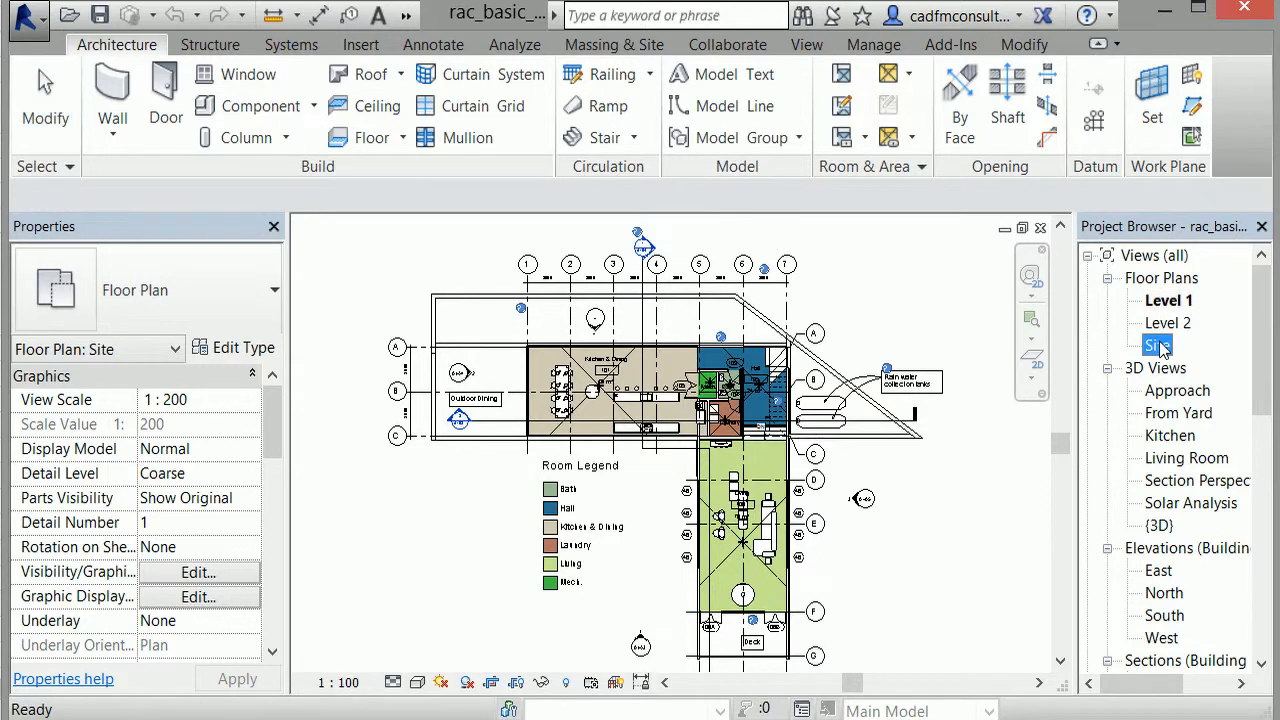
{"action": "double_click", "coordinate": [1157, 345]}
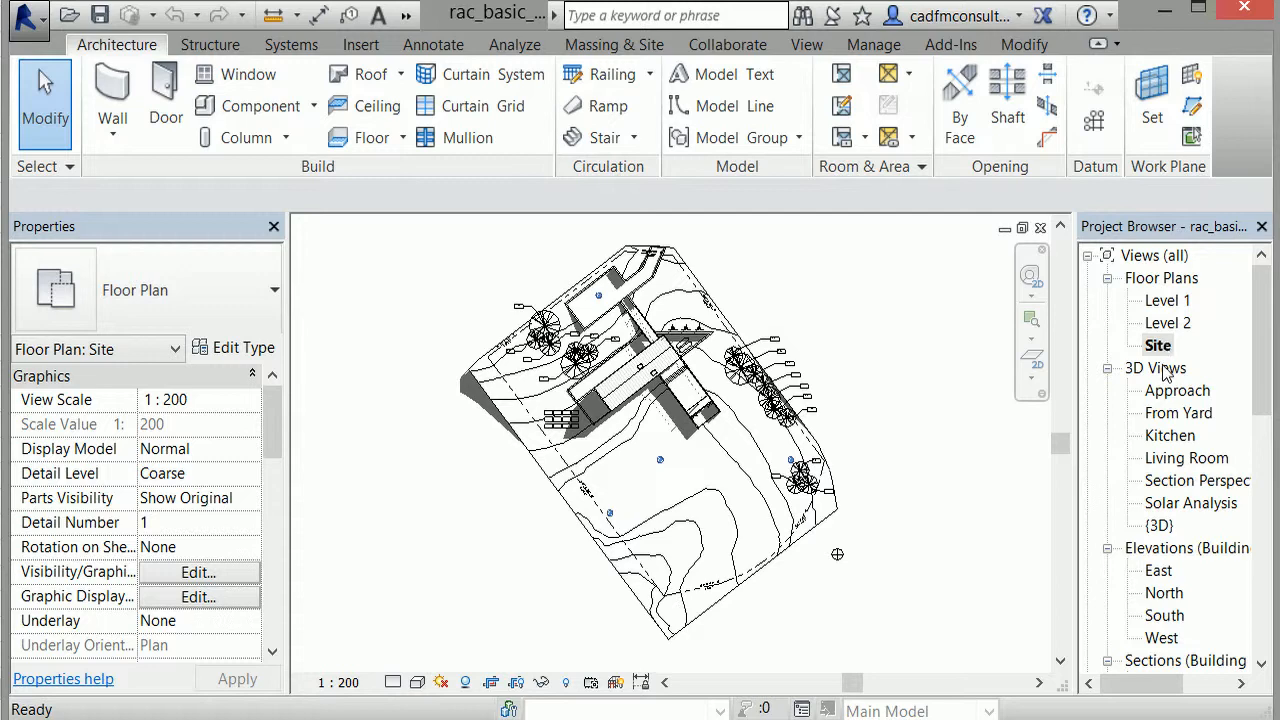
{"action": "mouse_move", "coordinate": [1168, 441]}
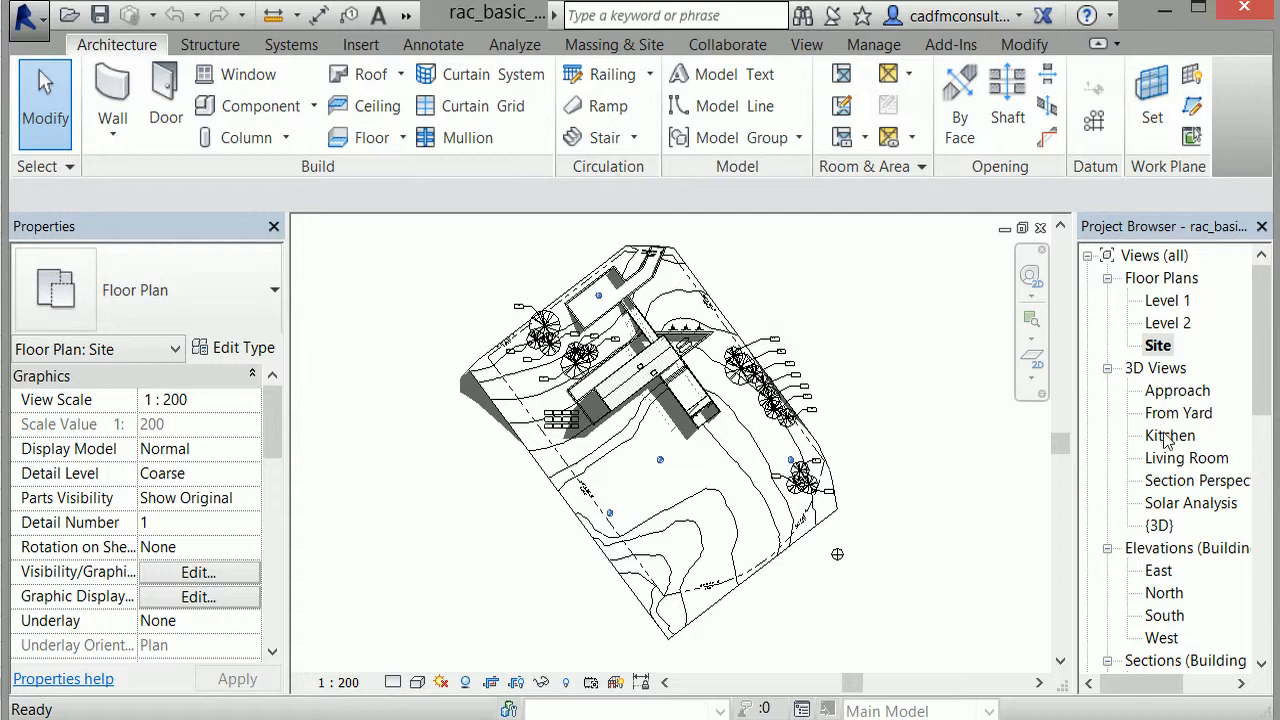
Open the Kitchen 3D perspective of the house interior
{"action": "double_click", "coordinate": [1170, 435]}
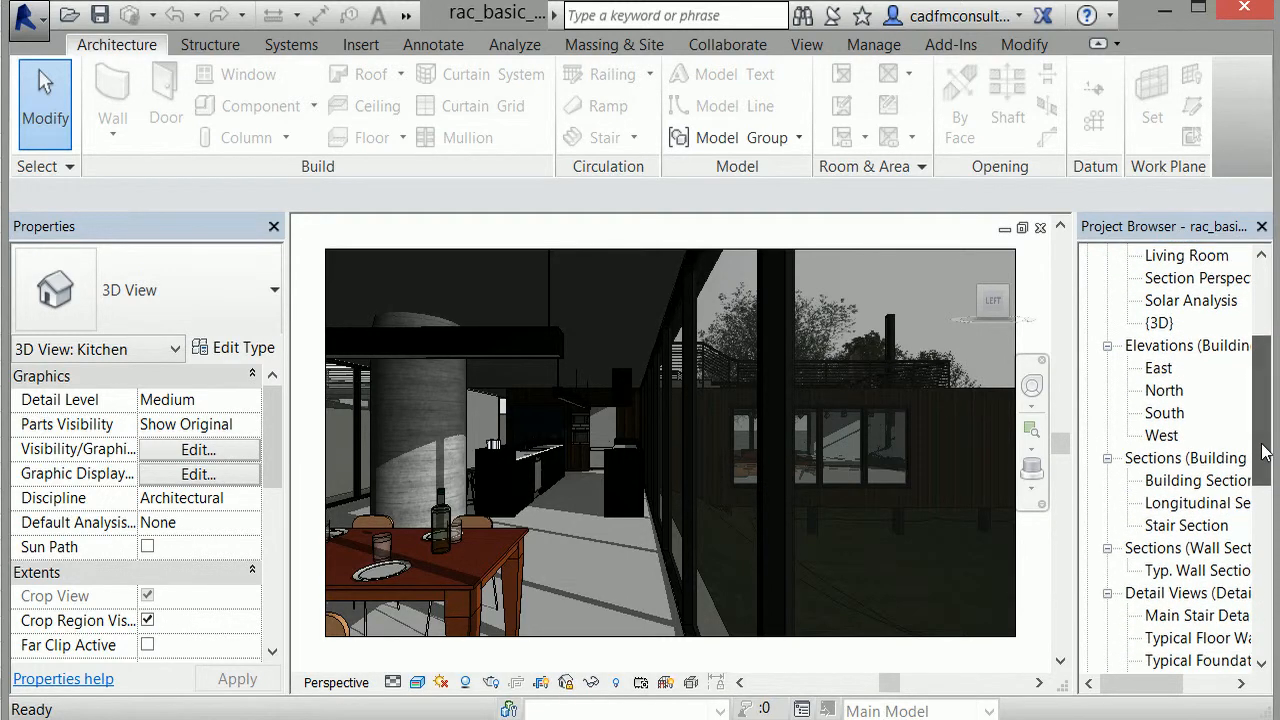
Open the North elevation, then browse the Detail Views and Renderings categories
{"action": "double_click", "coordinate": [1164, 390]}
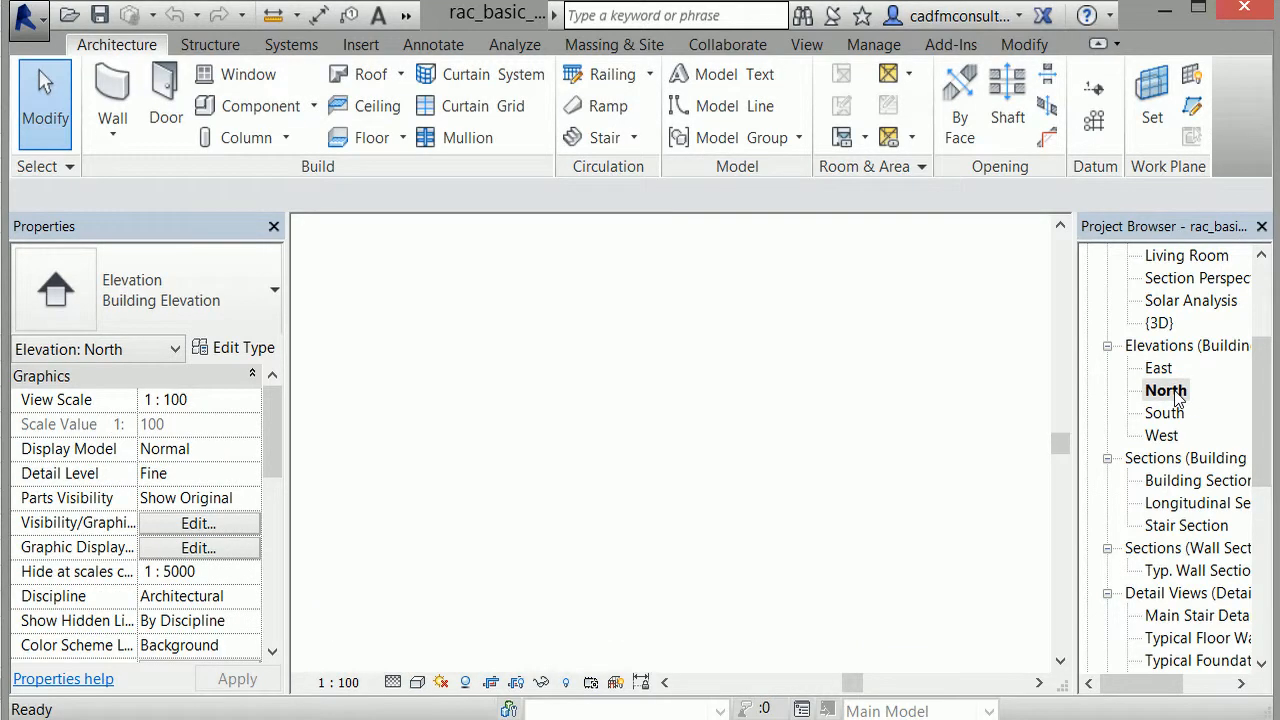
{"action": "double_click", "coordinate": [1165, 390]}
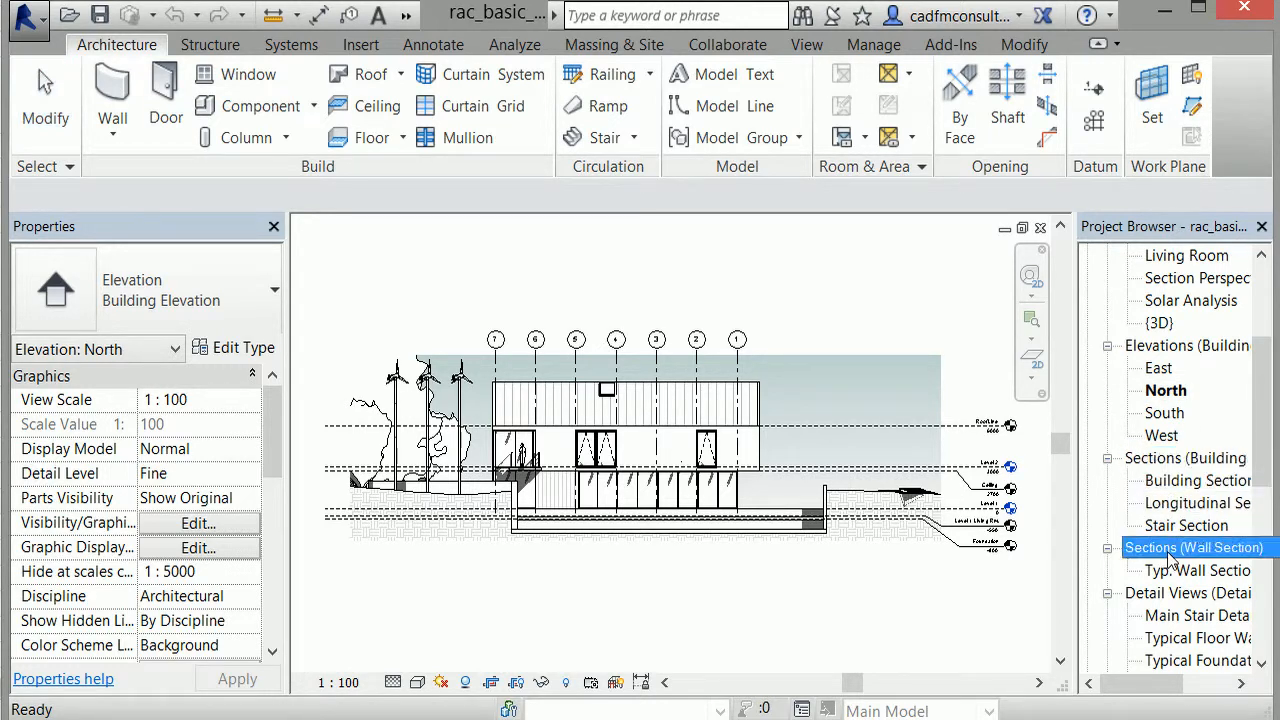
{"action": "left_click", "coordinate": [1190, 592]}
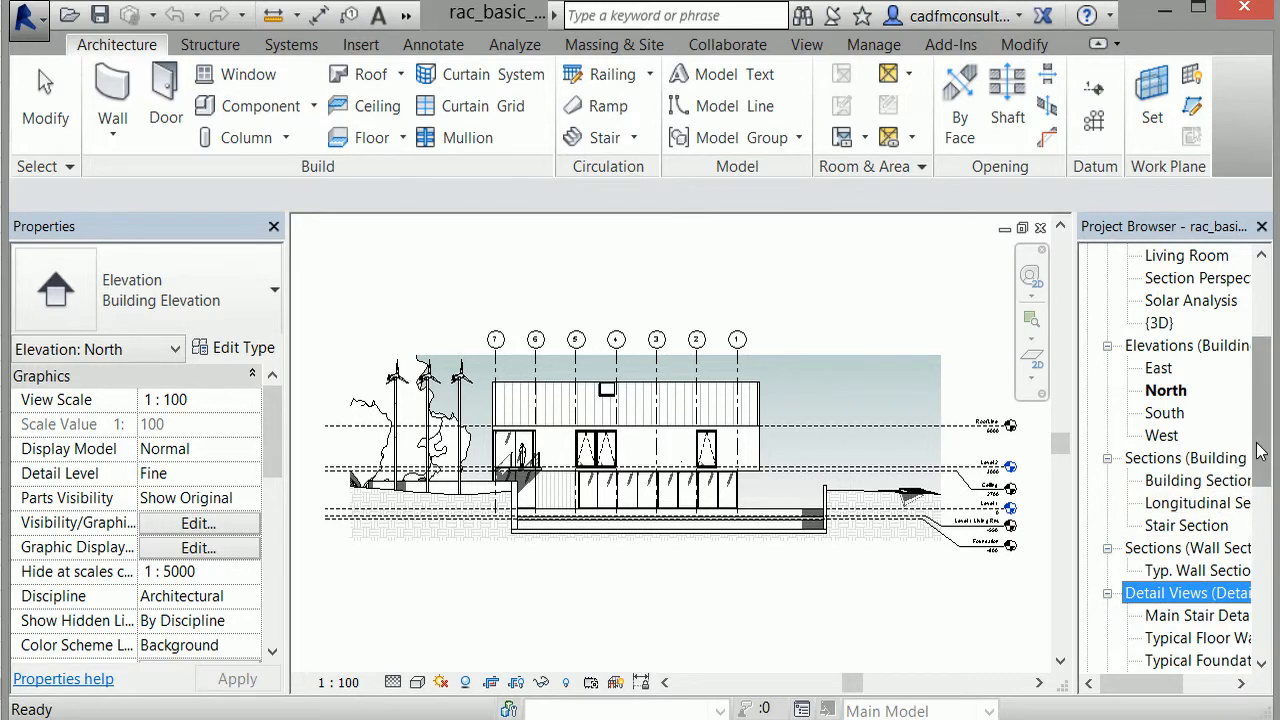
{"action": "scroll", "scroll_direction": "down", "scroll_amount": 3}
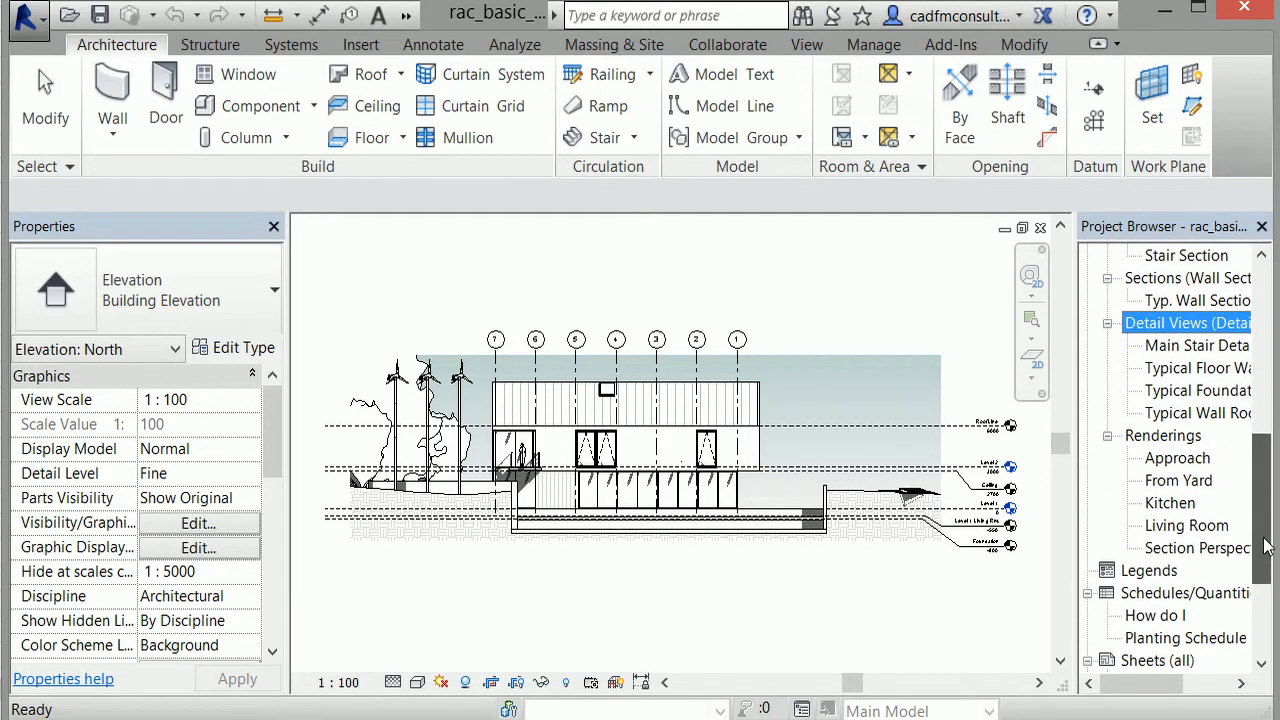
{"action": "mouse_move", "coordinate": [1172, 447]}
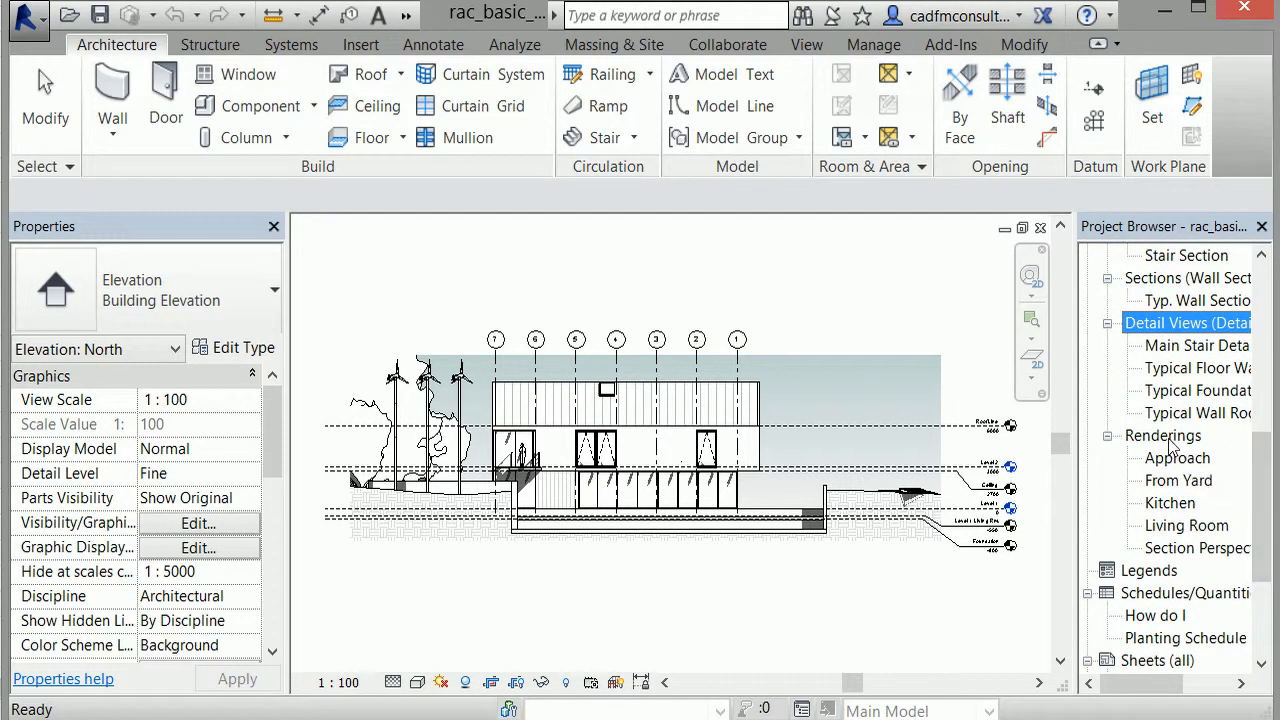
{"action": "left_click", "coordinate": [1163, 435]}
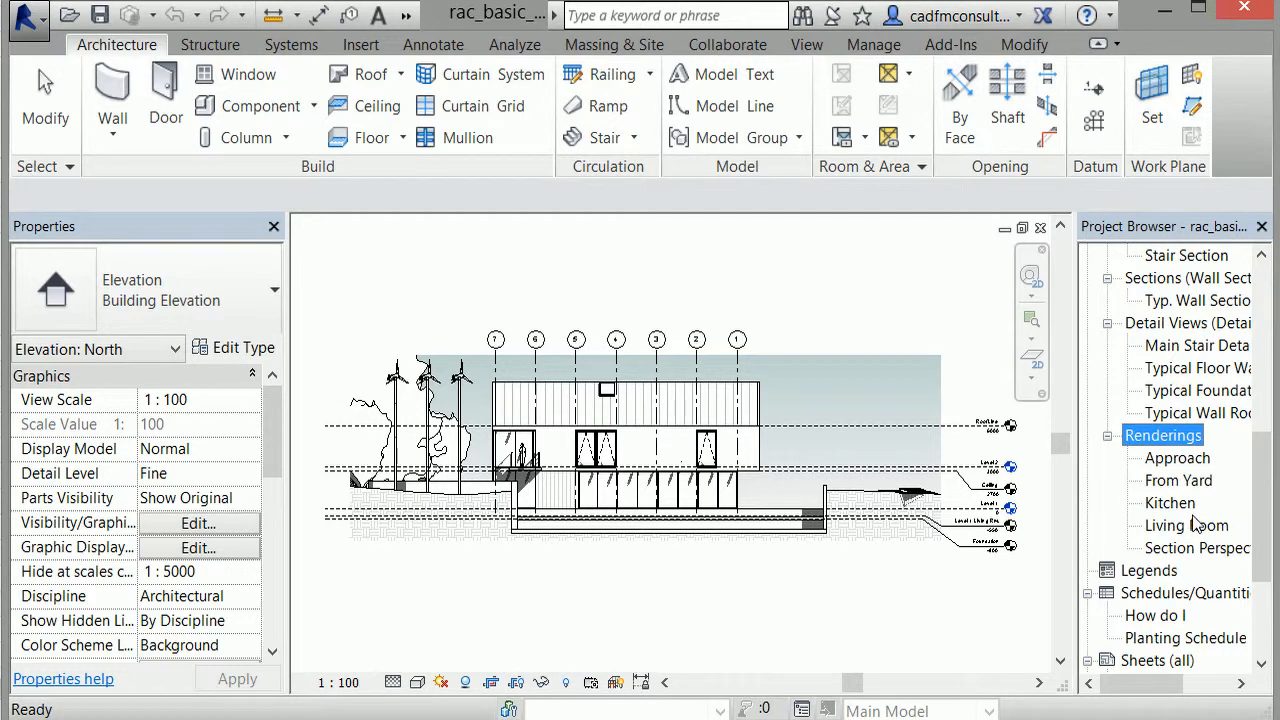
{"action": "mouse_move", "coordinate": [1228, 500]}
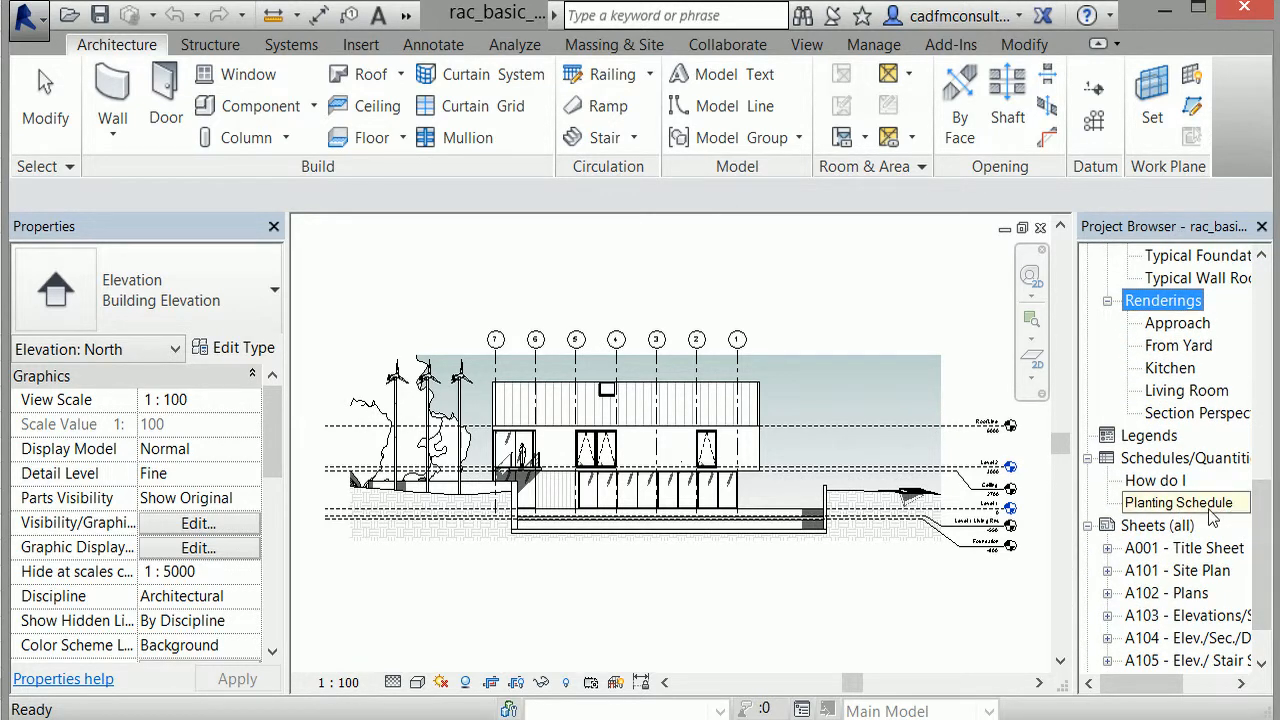
Open the Planting Schedule, then browse Legends and select sheet A101 - Site Plan
{"action": "double_click", "coordinate": [1179, 502]}
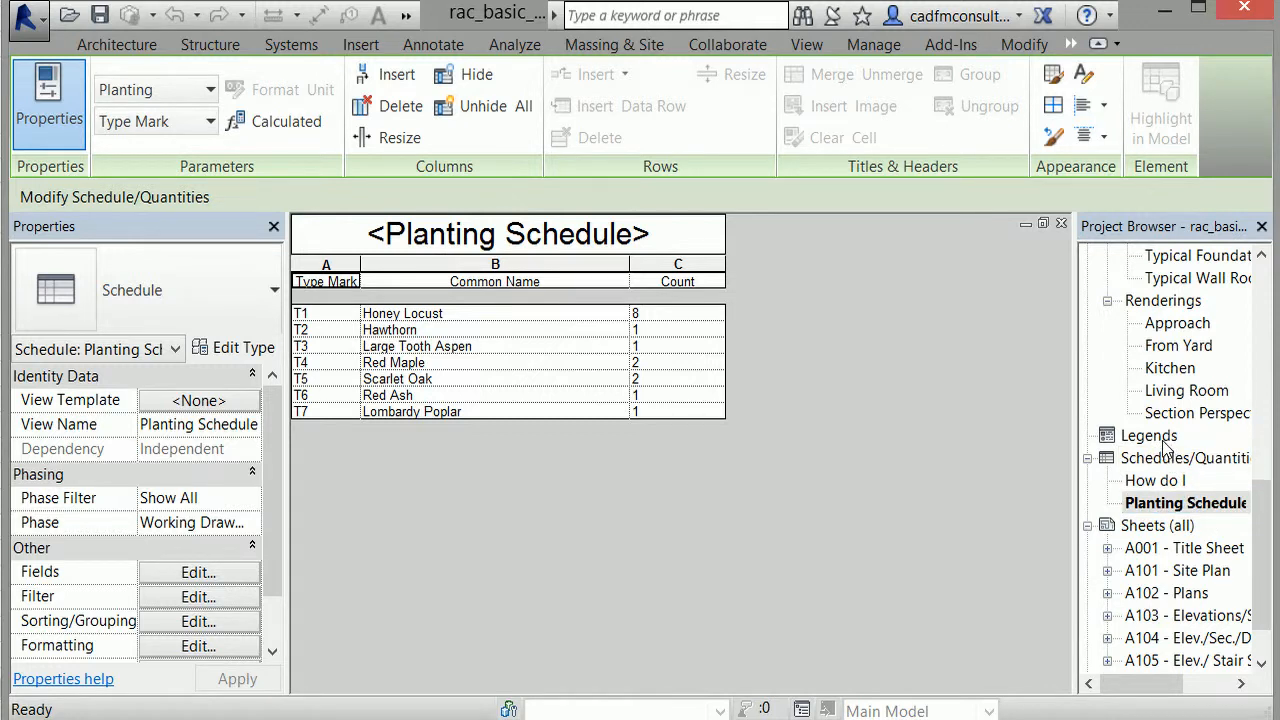
{"action": "left_click", "coordinate": [1148, 435]}
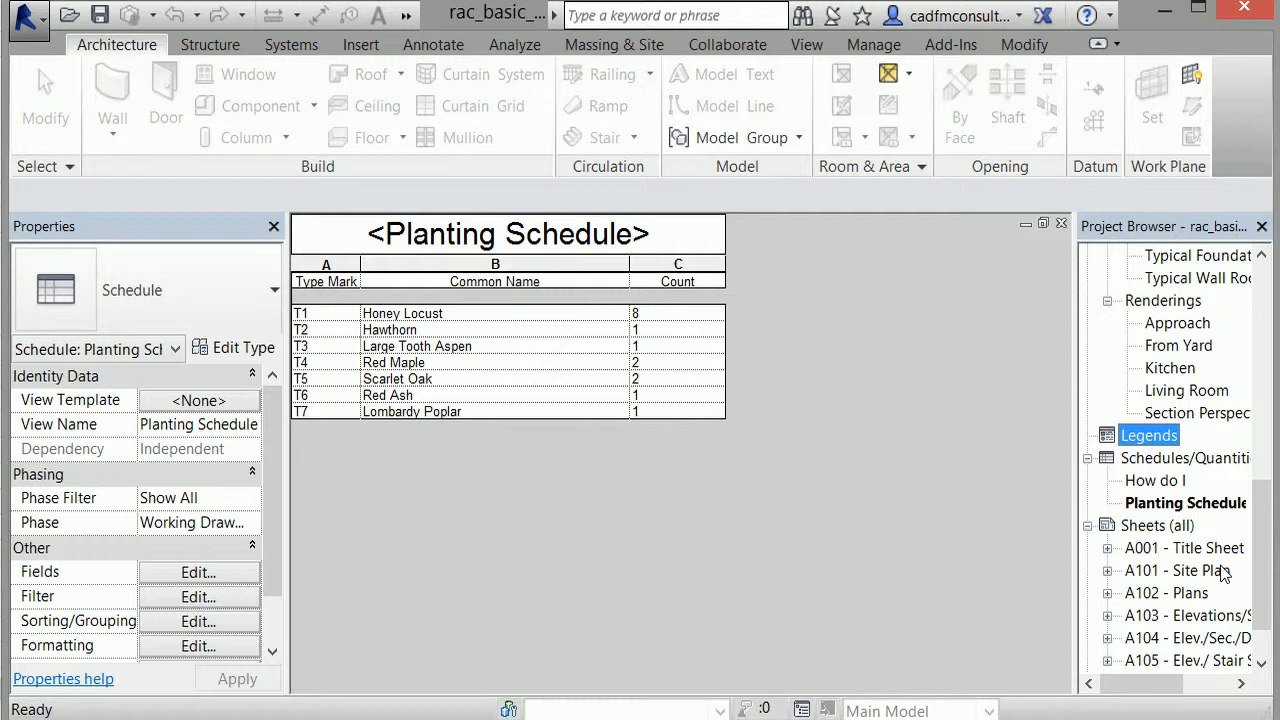
{"action": "scroll", "scroll_direction": "down", "scroll_amount": 3}
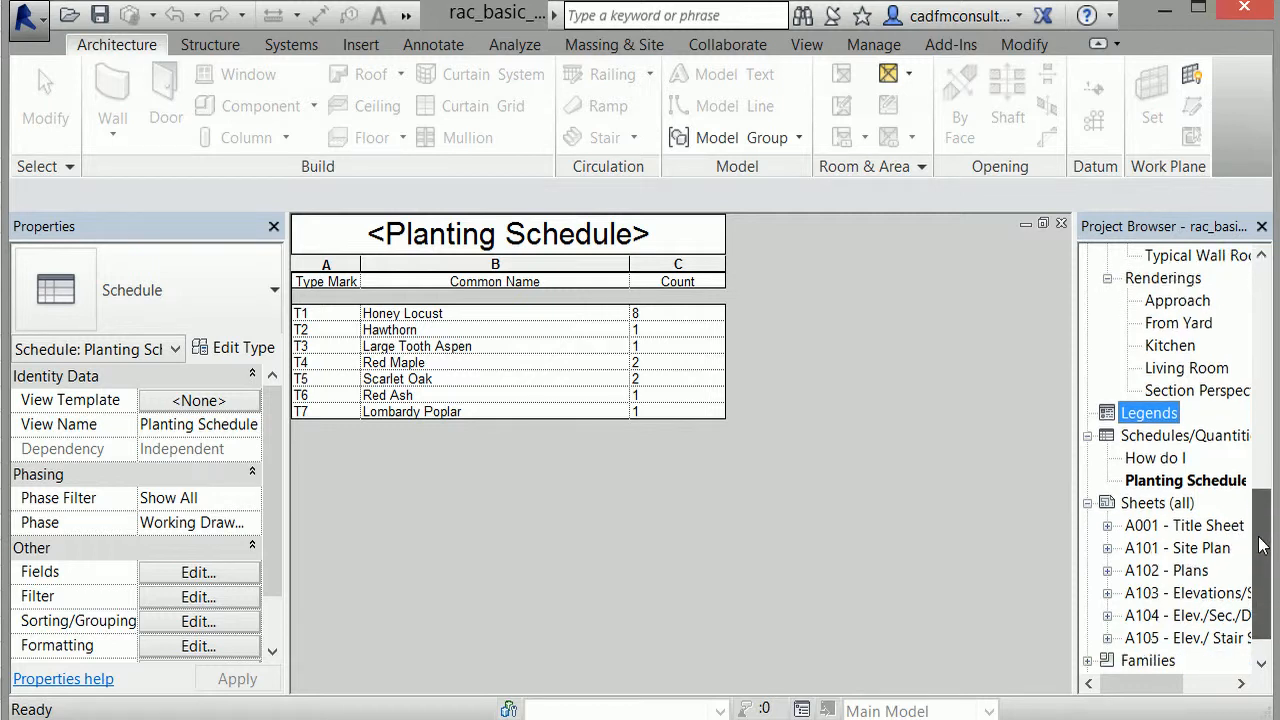
{"action": "scroll", "scroll_direction": "down", "scroll_amount": 3}
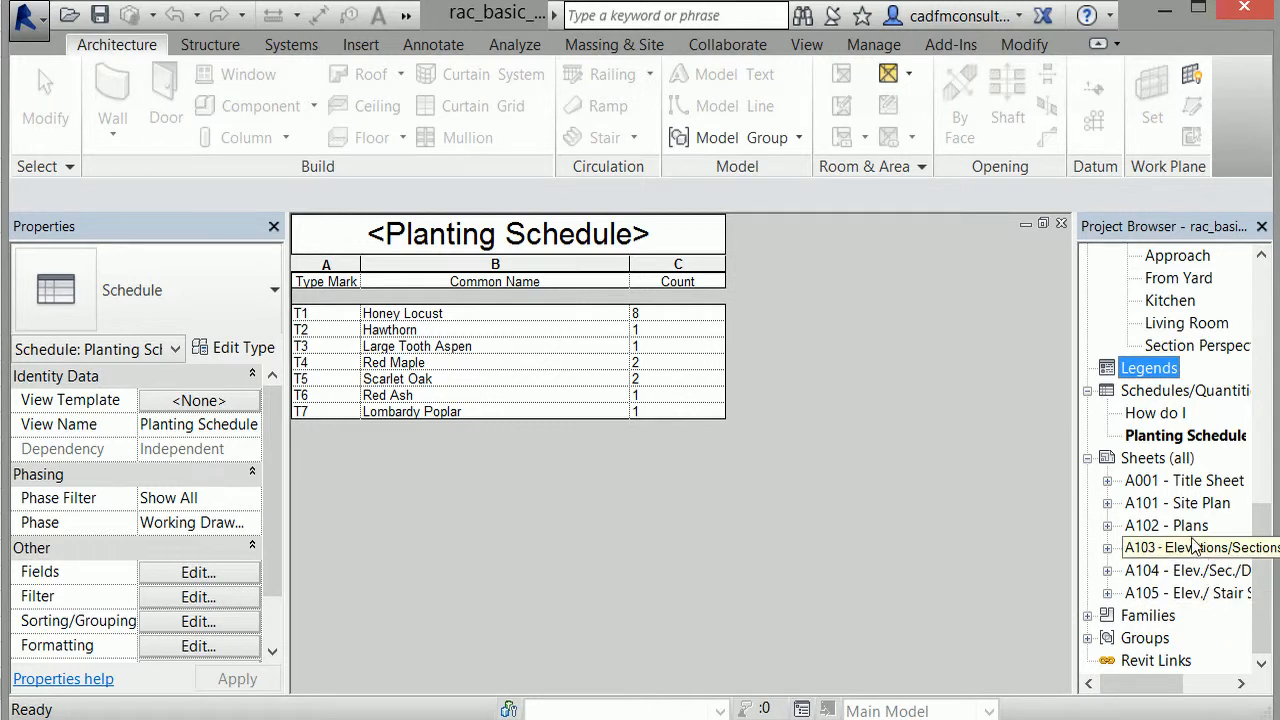
{"action": "left_click", "coordinate": [1178, 502]}
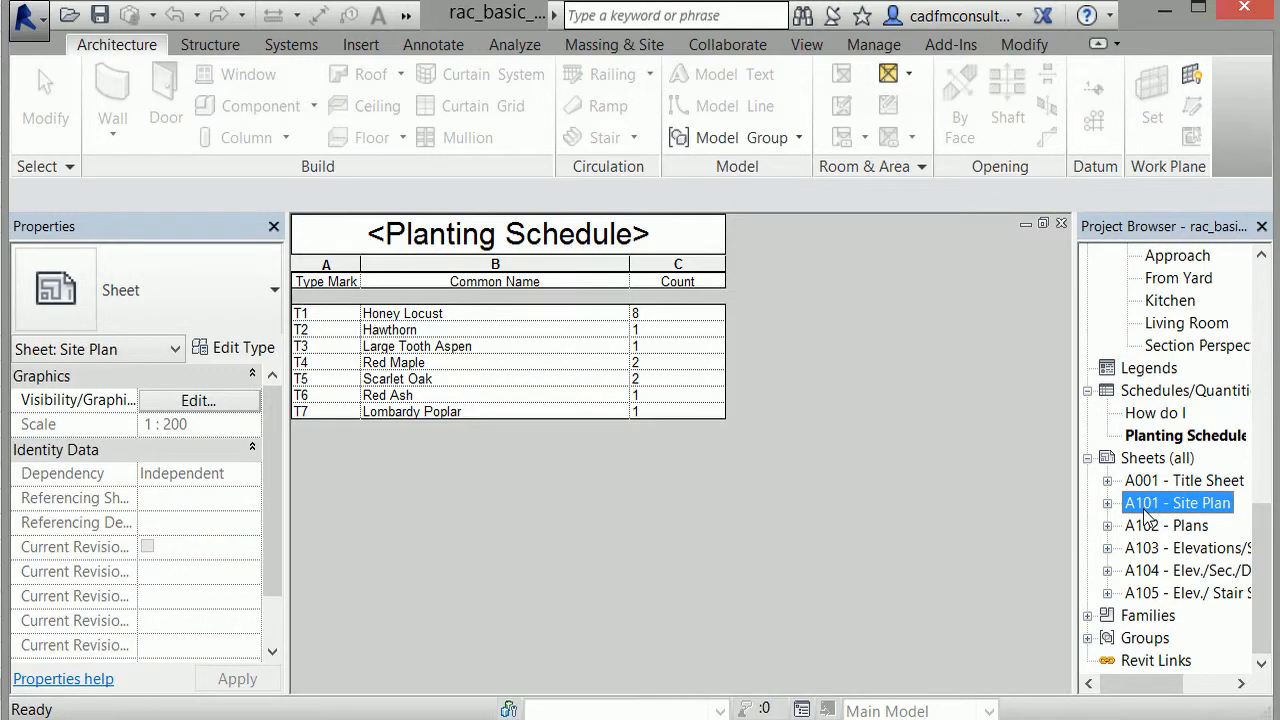
Open sheet A102 - Plans with both colour-coded floor plans
{"action": "double_click", "coordinate": [1177, 502]}
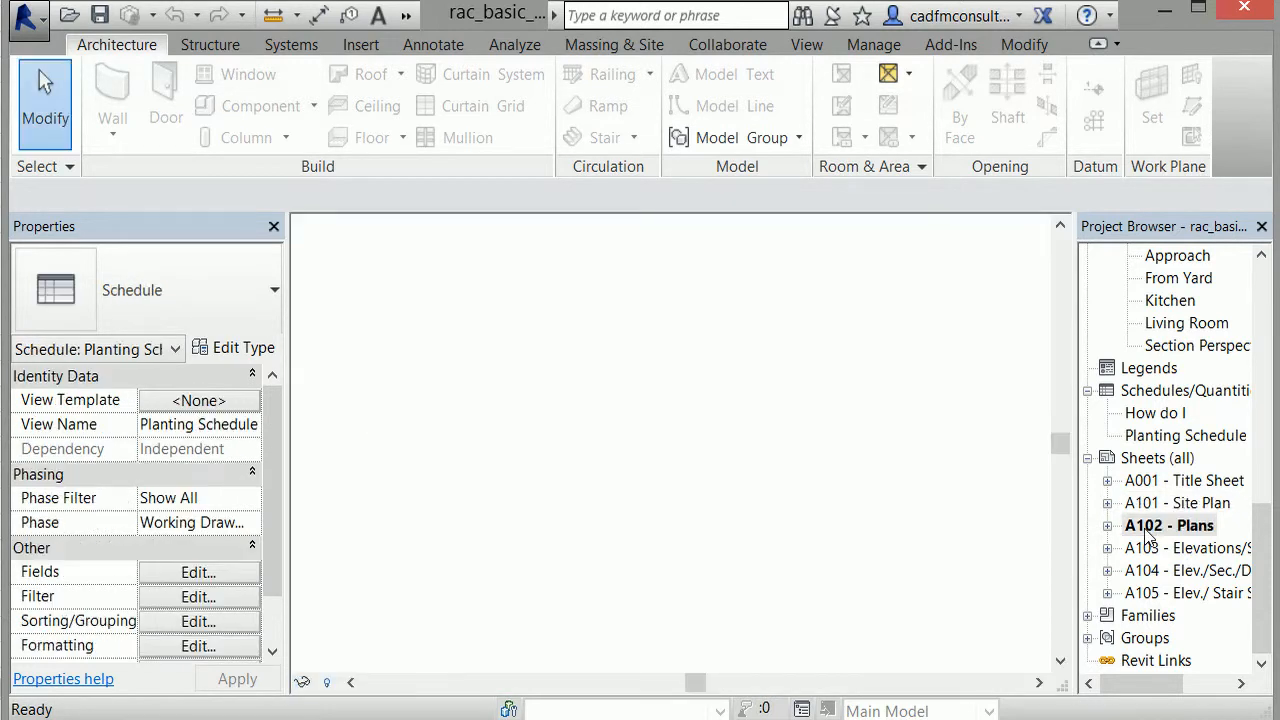
{"action": "double_click", "coordinate": [1168, 525]}
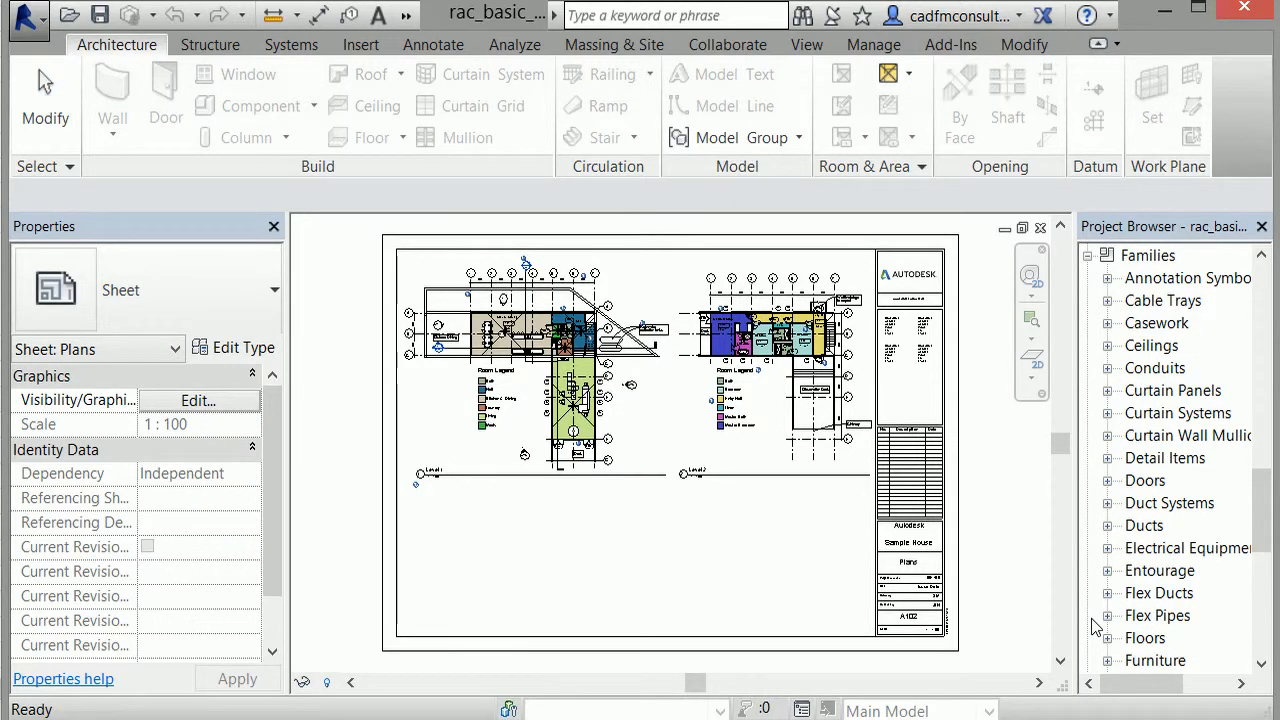
{"action": "mouse_move", "coordinate": [1175, 524]}
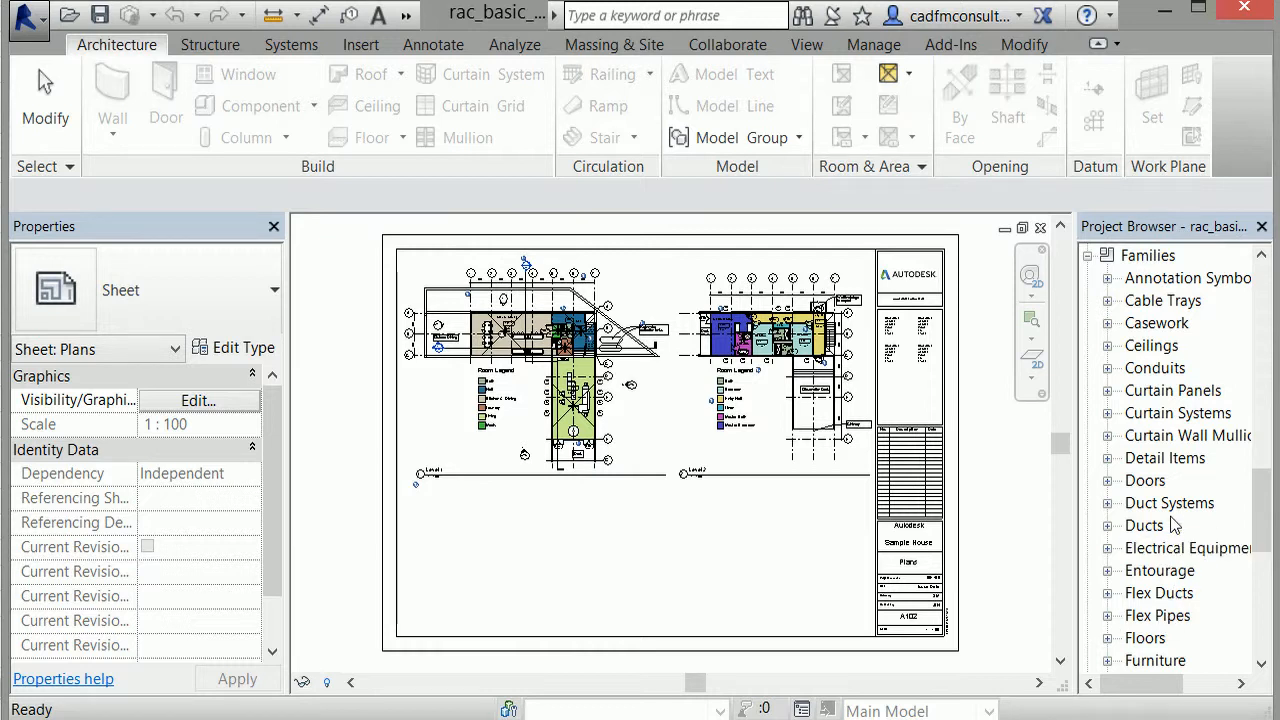
{"action": "mouse_move", "coordinate": [1152, 413]}
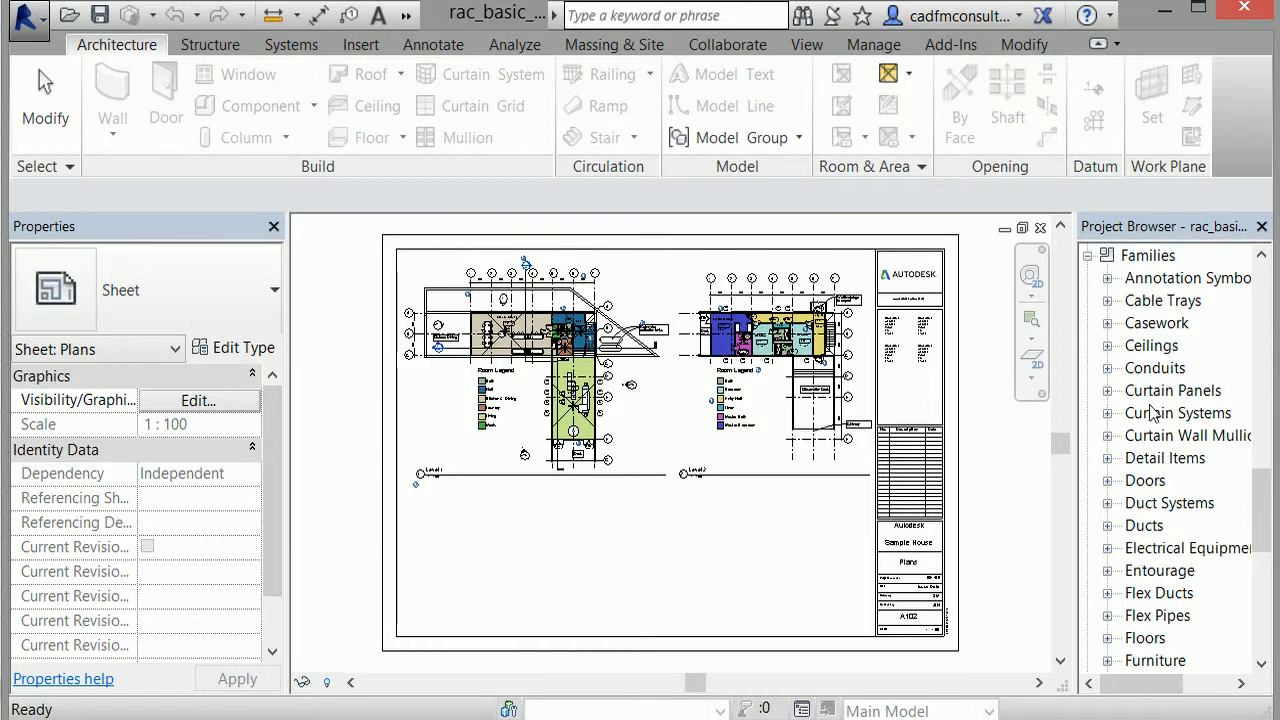
{"action": "mouse_move", "coordinate": [1115, 490]}
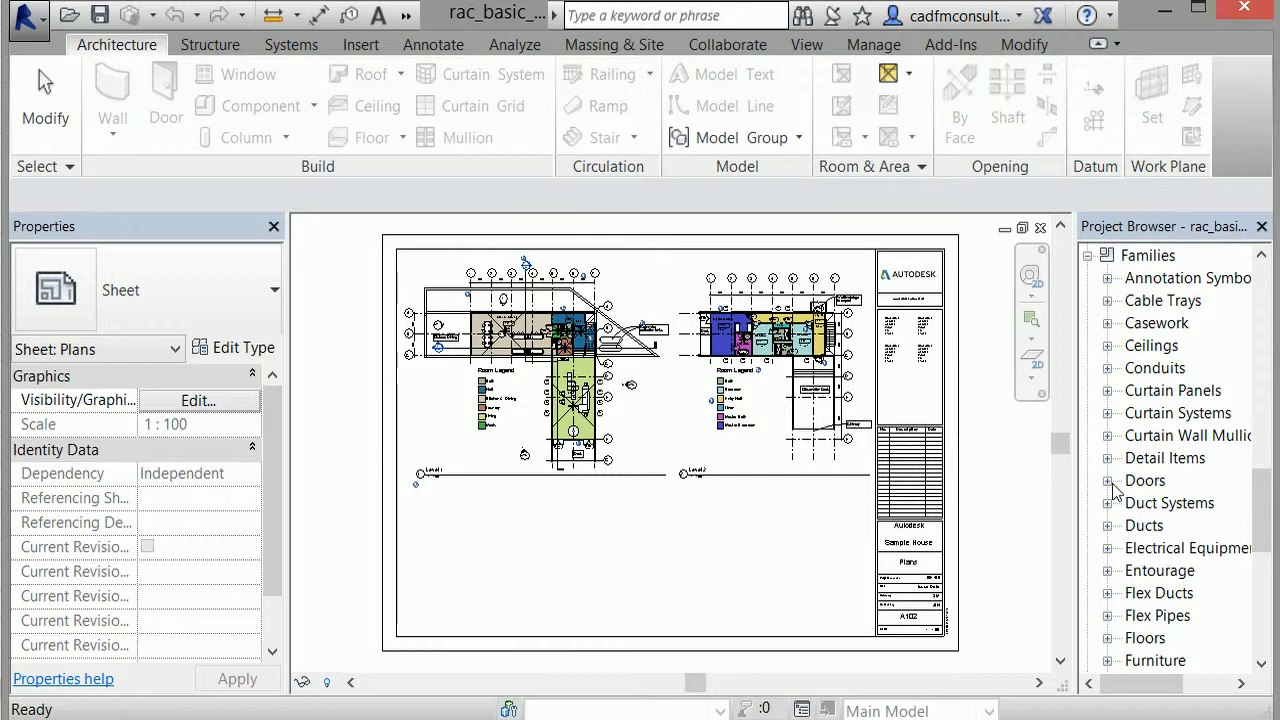
Expand Doors under Families to show types like Single-Flush 800 x 2100
{"action": "left_click", "coordinate": [1108, 481]}
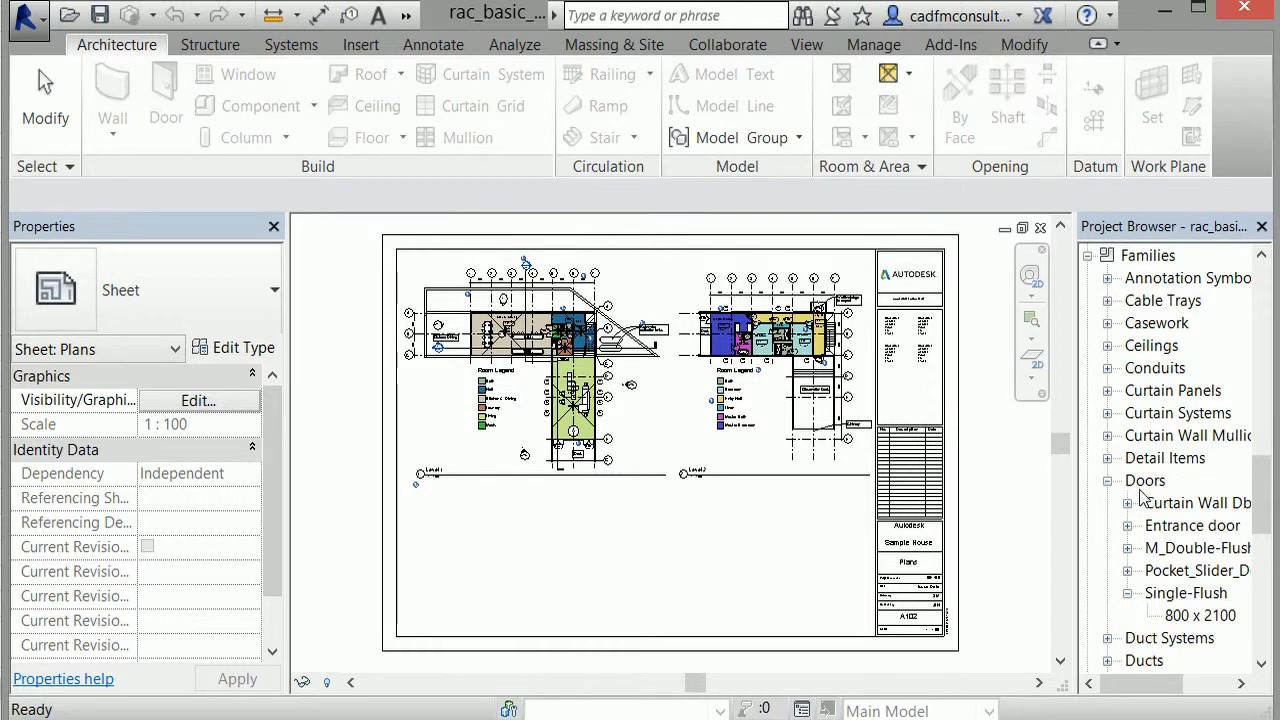